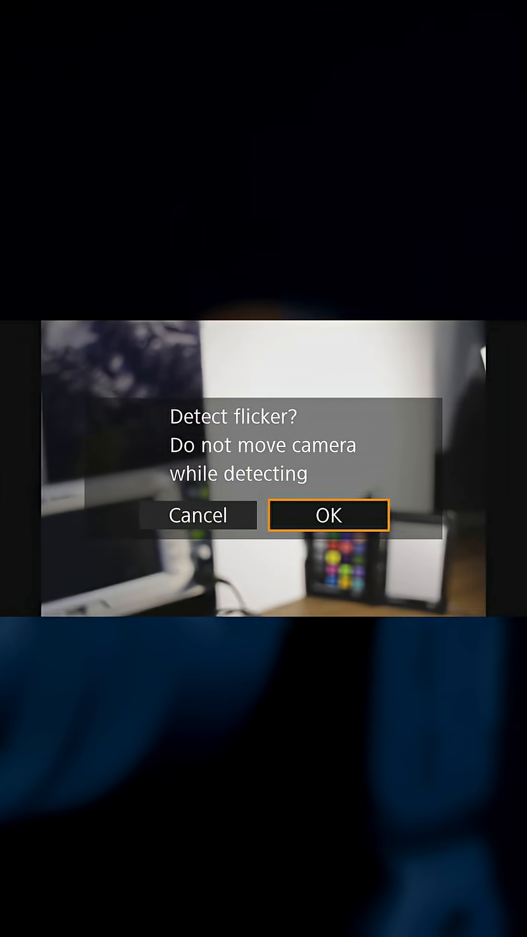
Confirm the Detect flicker prompt so the camera detects 635.5 Hz flicker and proposes 1/79.5.
left_click(328, 514)
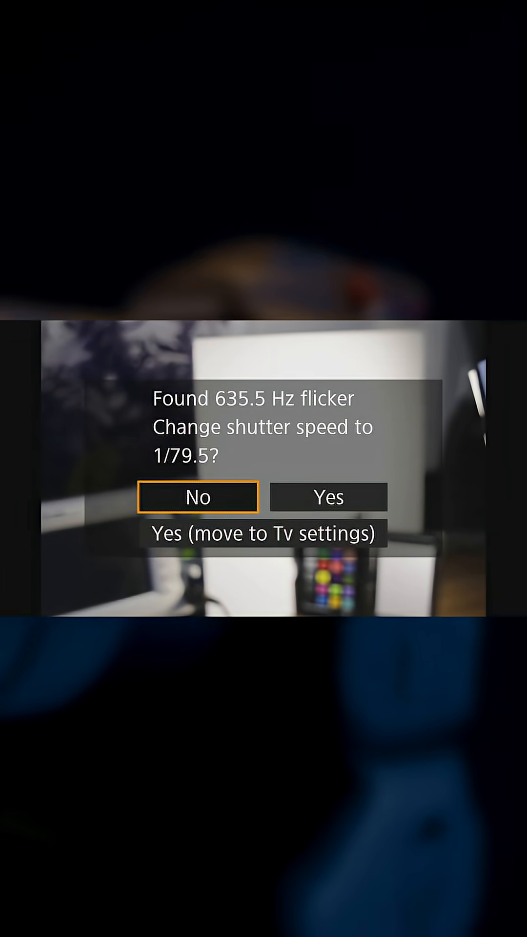